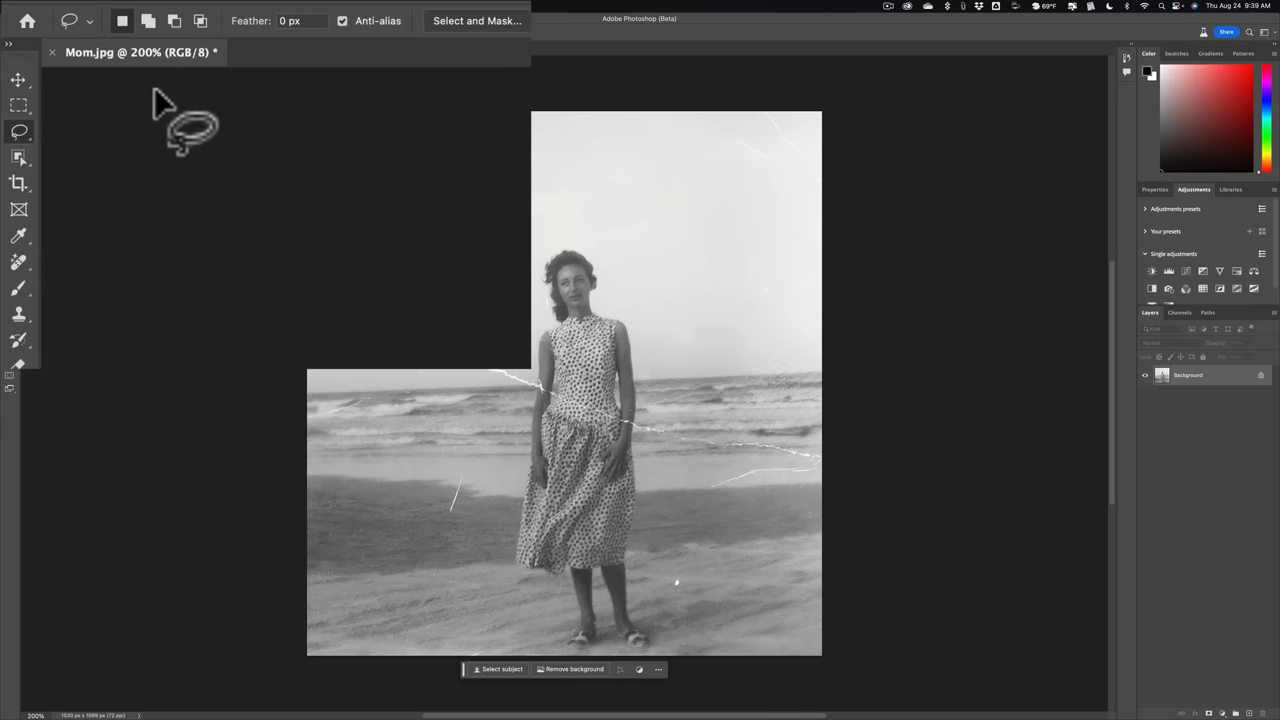
# Select the Lasso tool to trace freehand around the long white crease
pyautogui.click(149, 20)
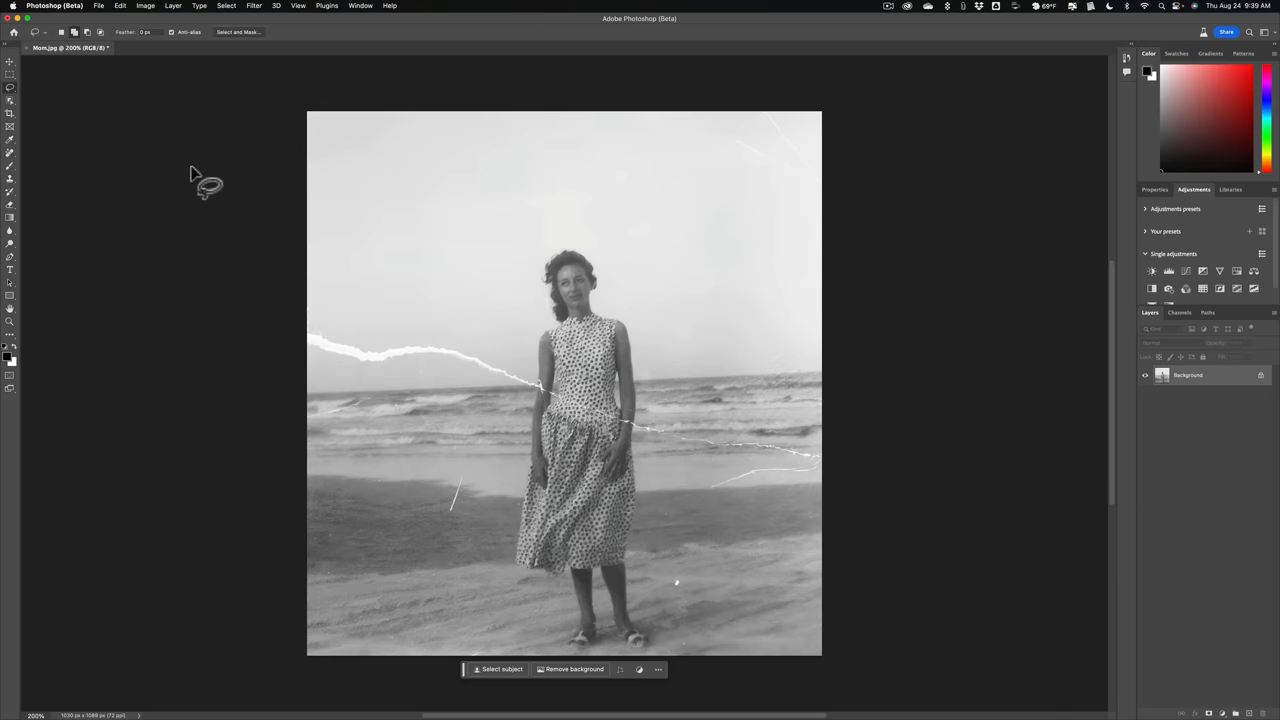
pyautogui.moveTo(420, 335)
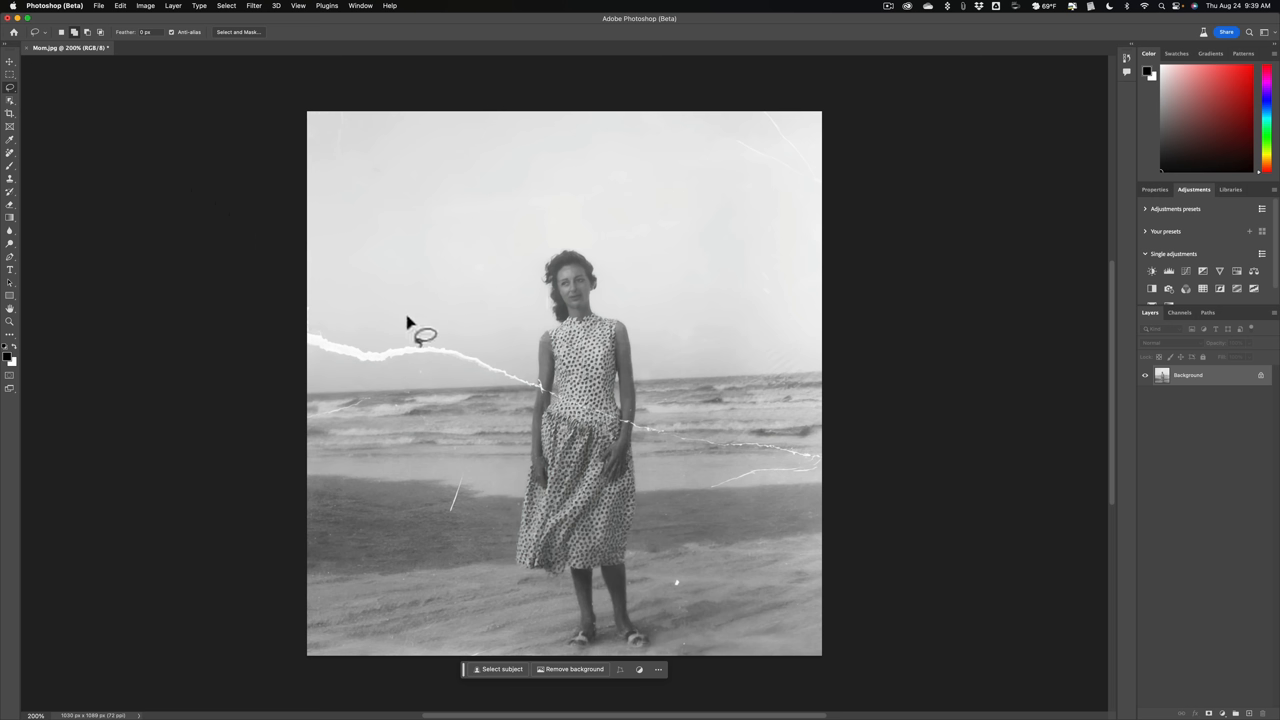
pyautogui.moveTo(418, 325)
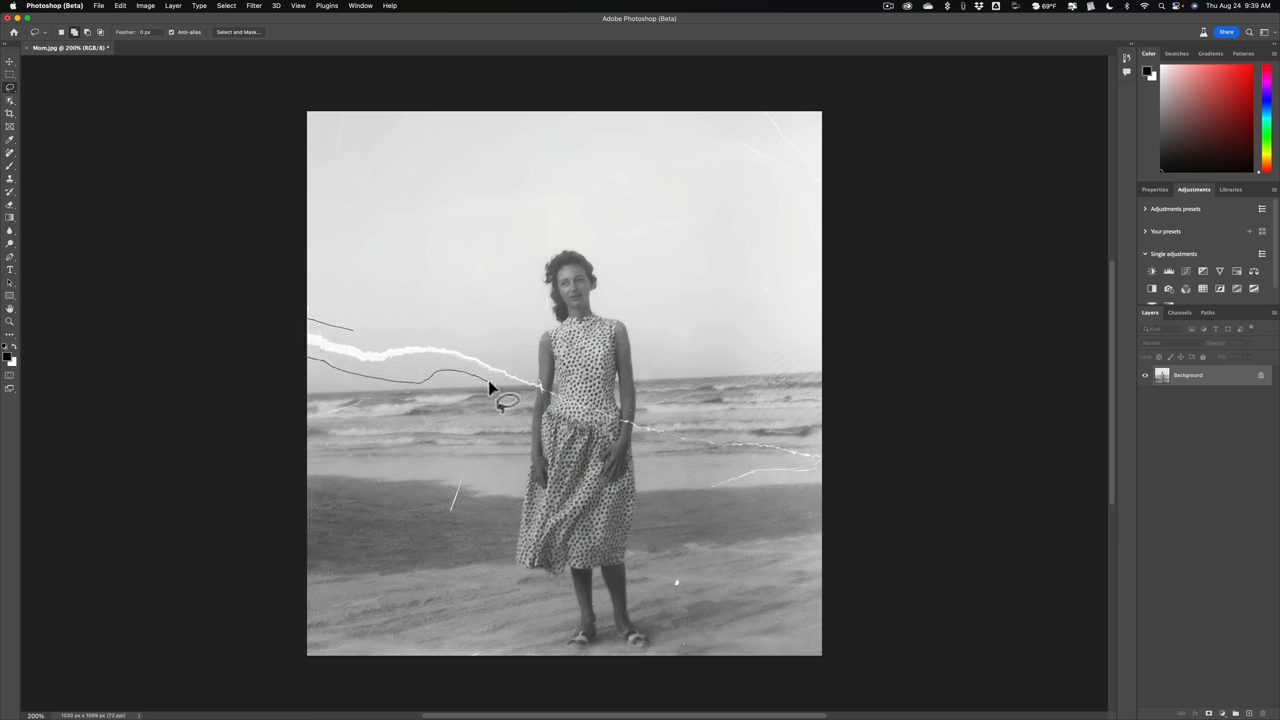
pyautogui.moveTo(590, 423)
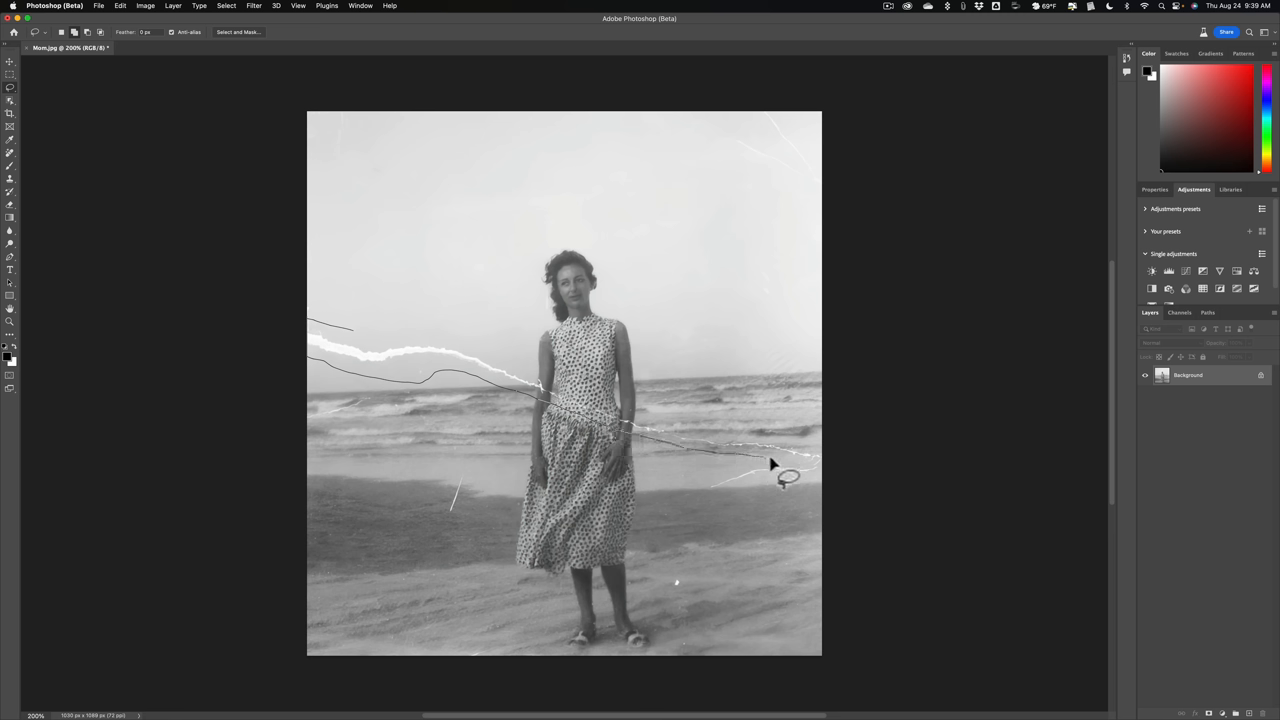
pyautogui.moveTo(805, 455)
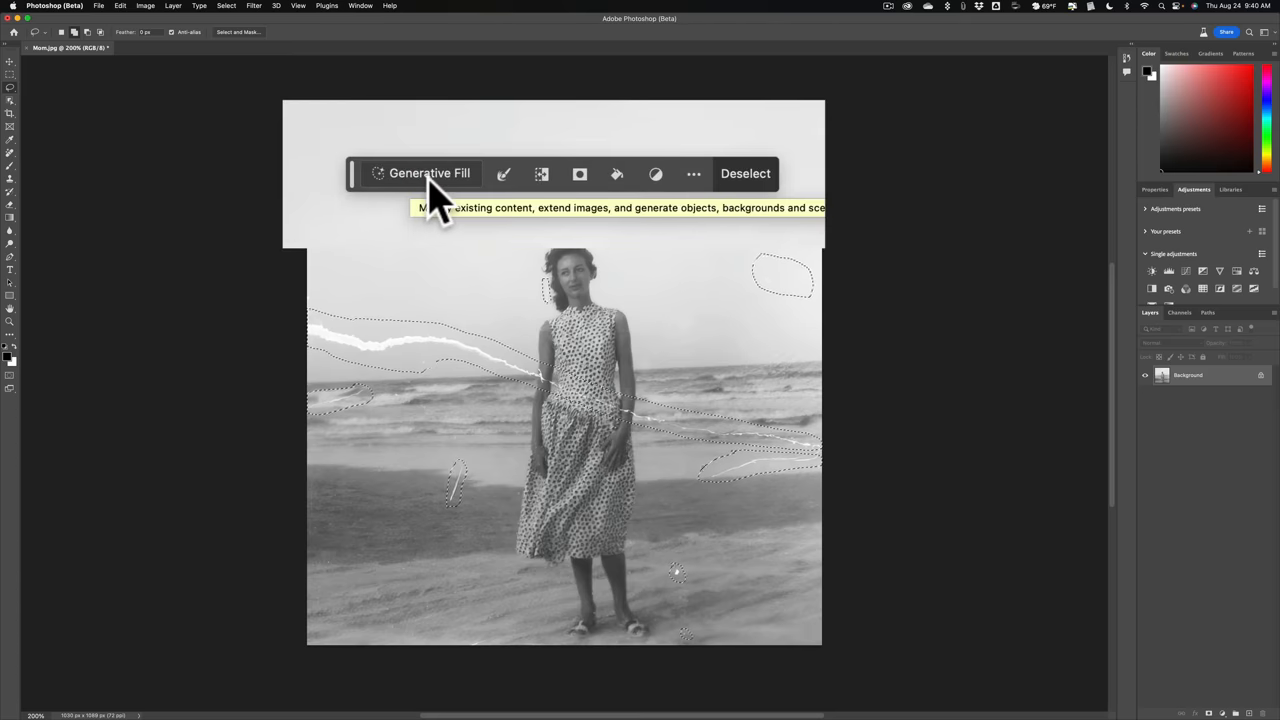
# Run Generative Fill on the selected damage with an empty prompt
pyautogui.click(429, 173)
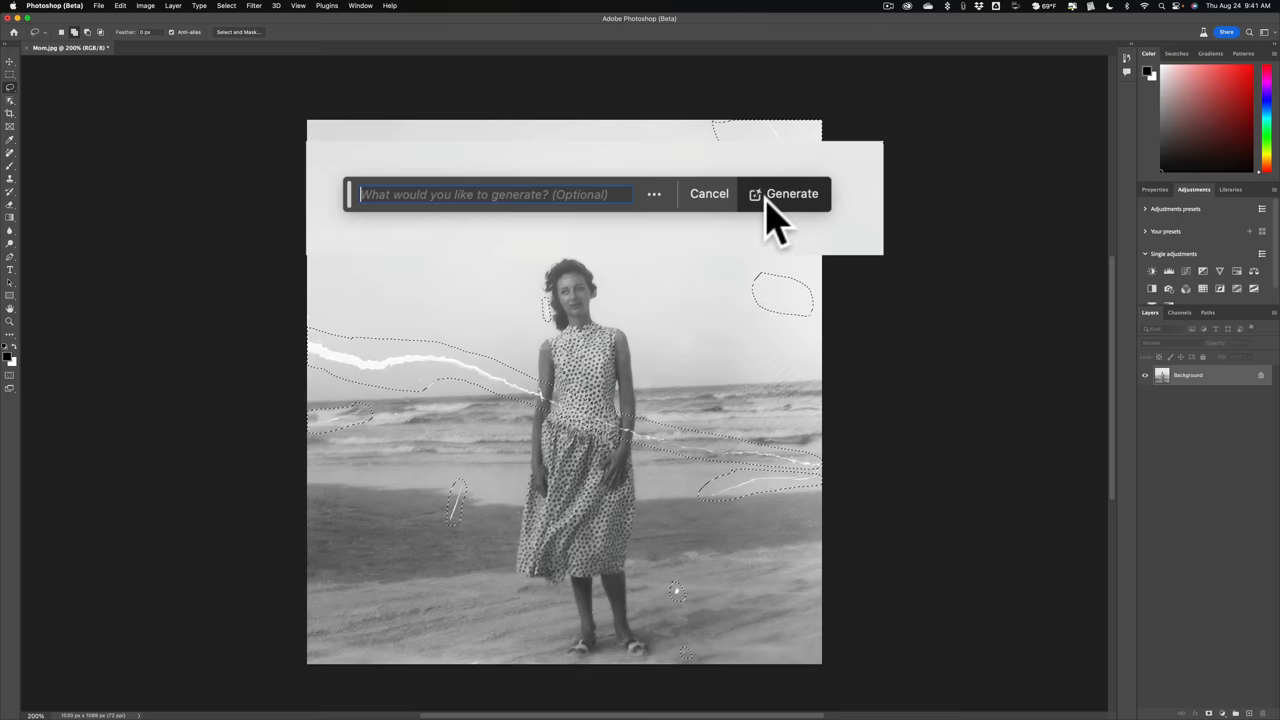
pyautogui.click(792, 194)
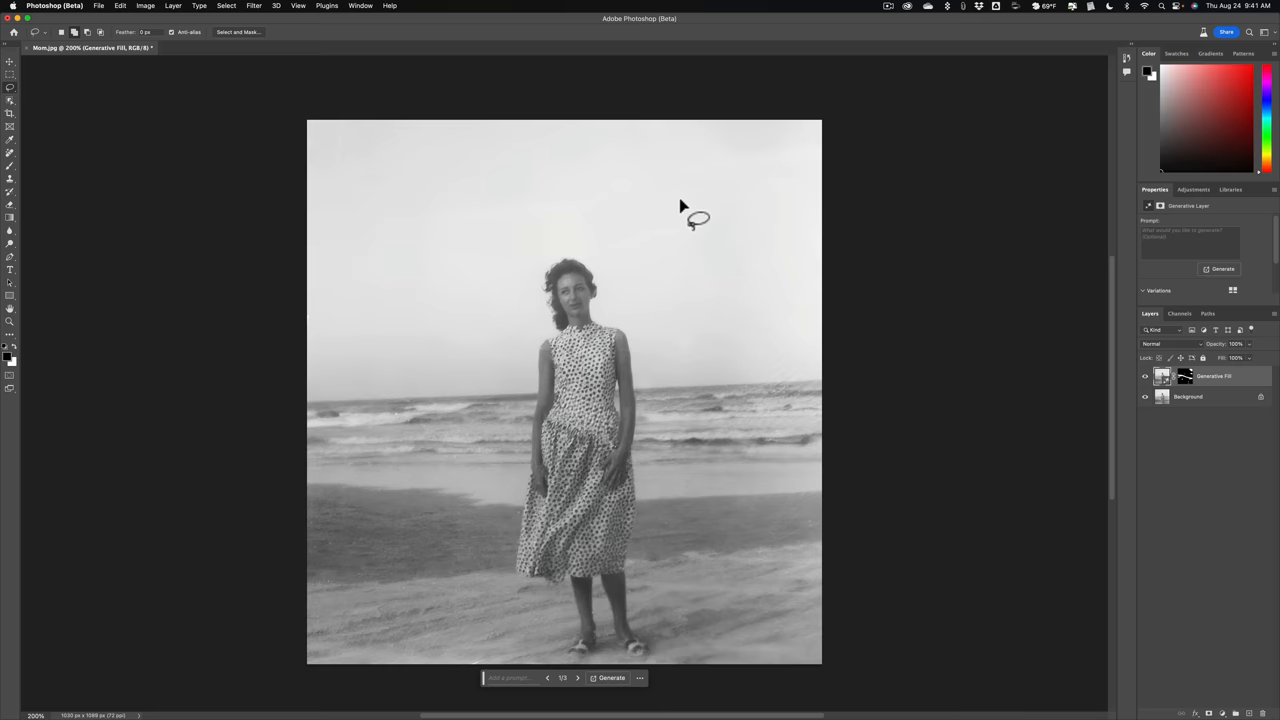
pyautogui.moveTo(1142, 338)
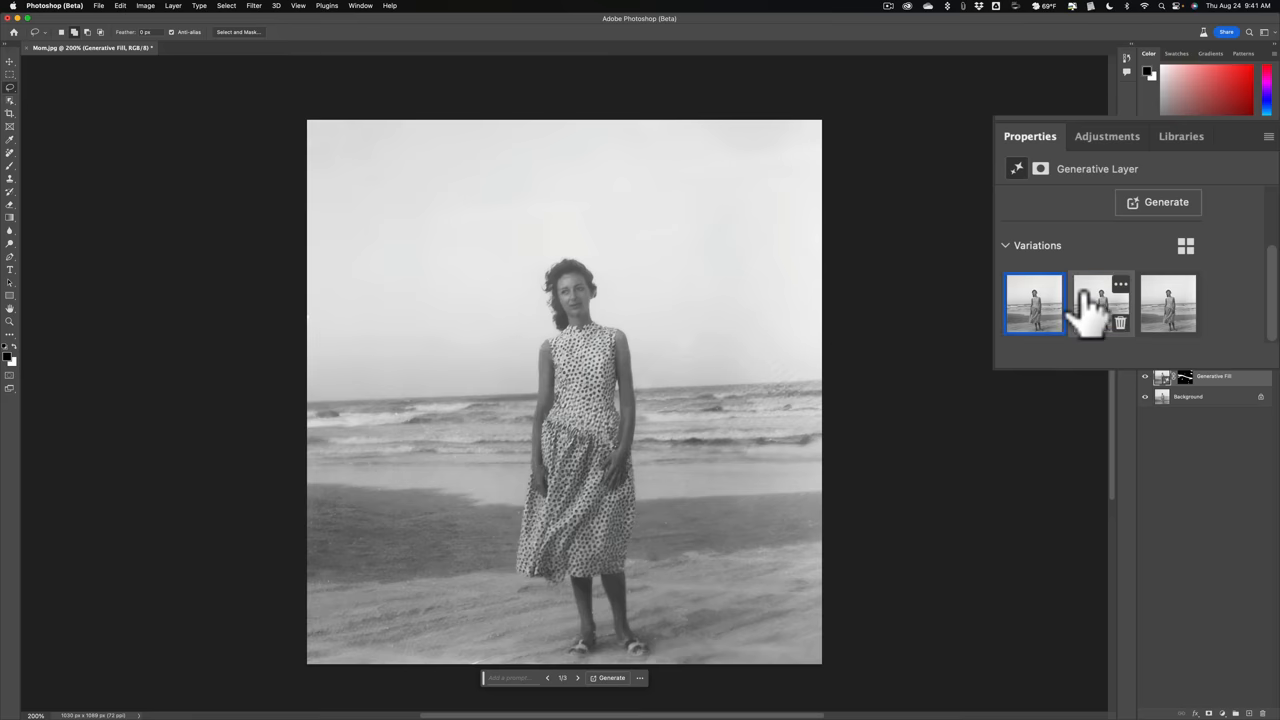
# Preview the second and third variations, then keep the first one
pyautogui.click(1101, 303)
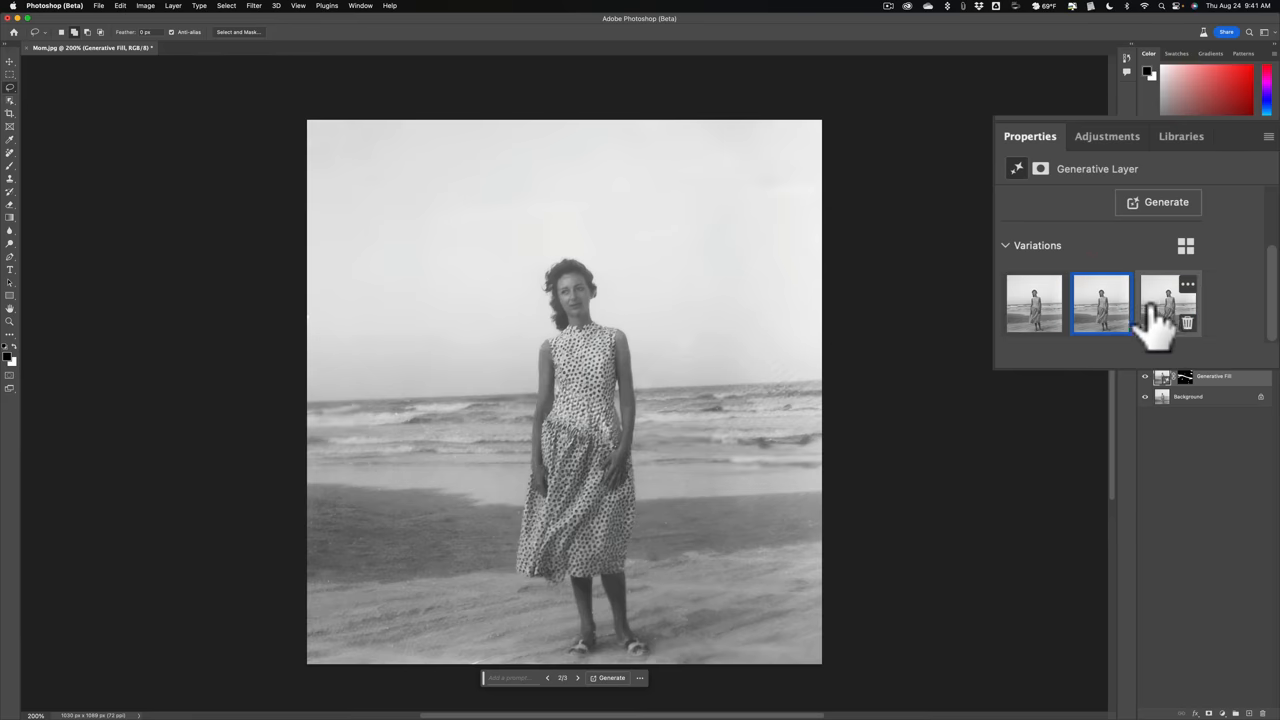
pyautogui.click(1168, 303)
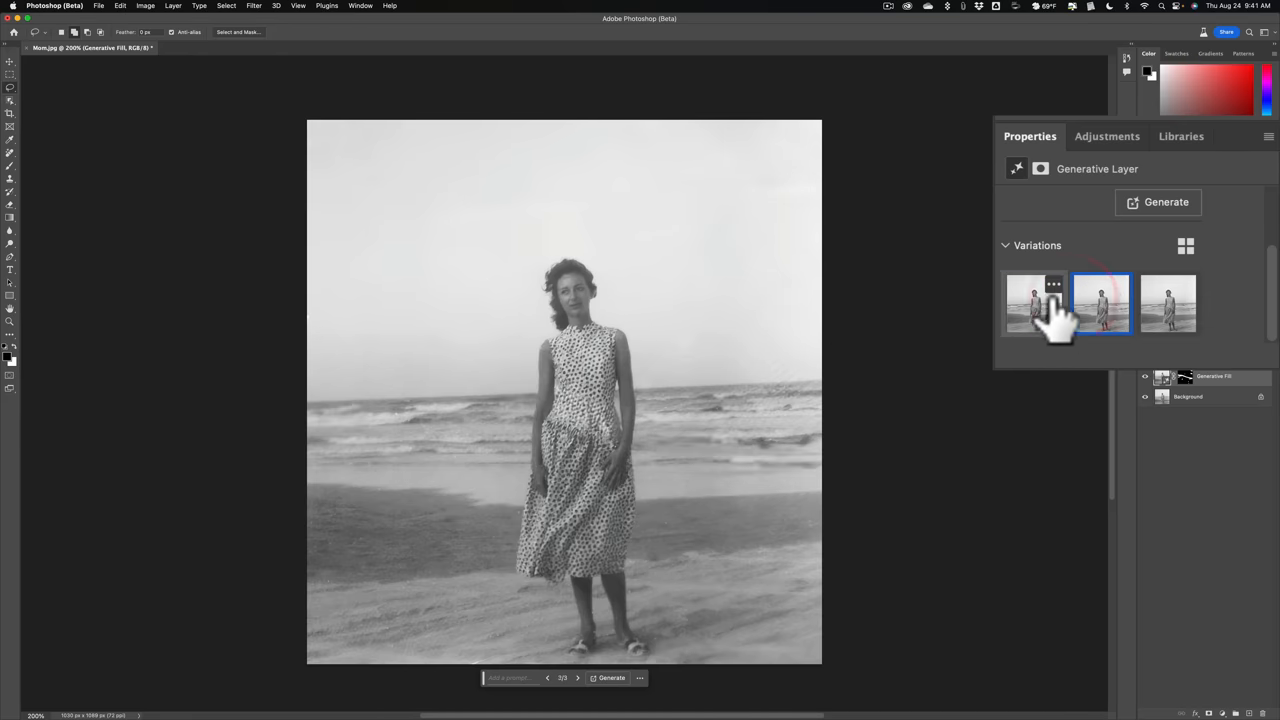
pyautogui.click(1035, 304)
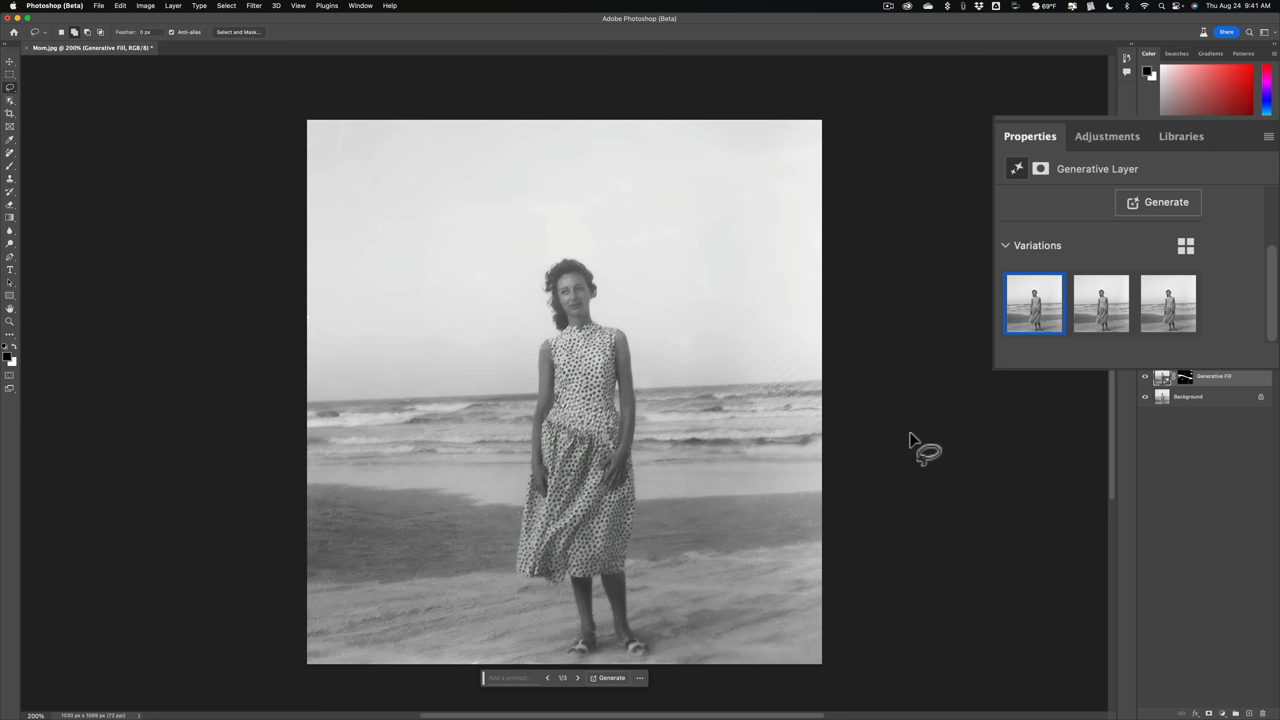
pyautogui.moveTo(1115, 385)
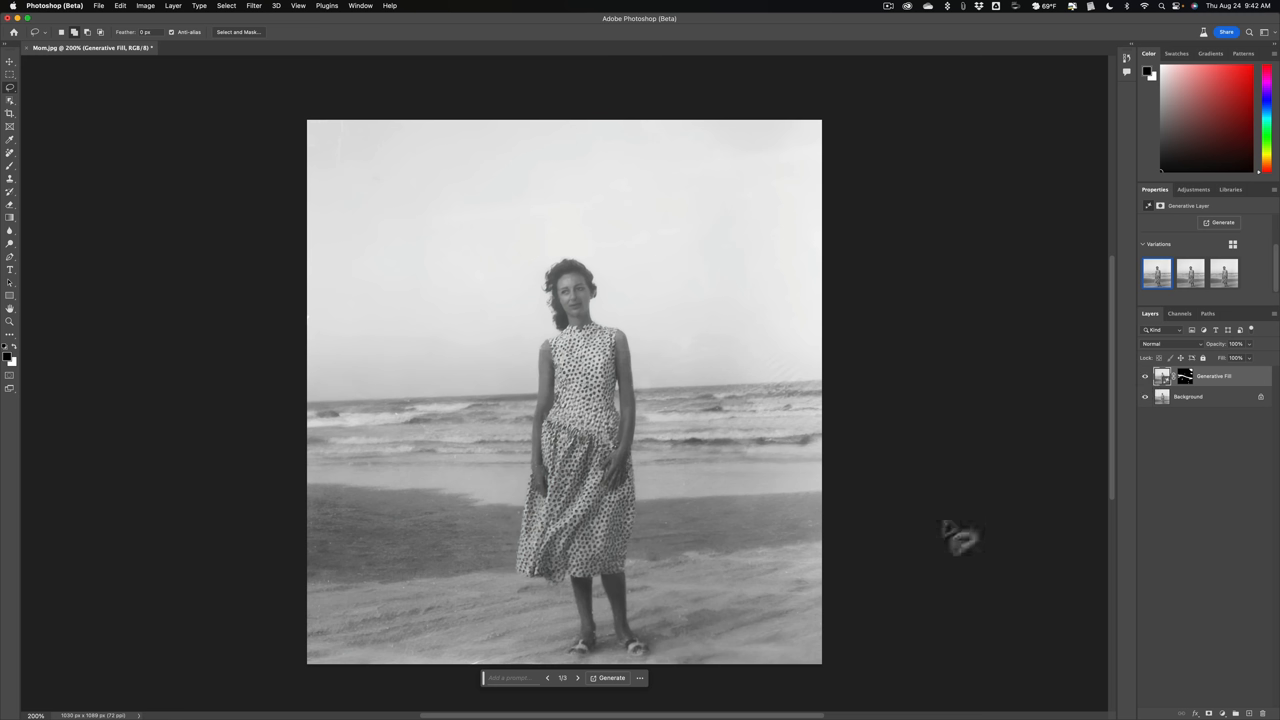
pyautogui.moveTo(748, 590)
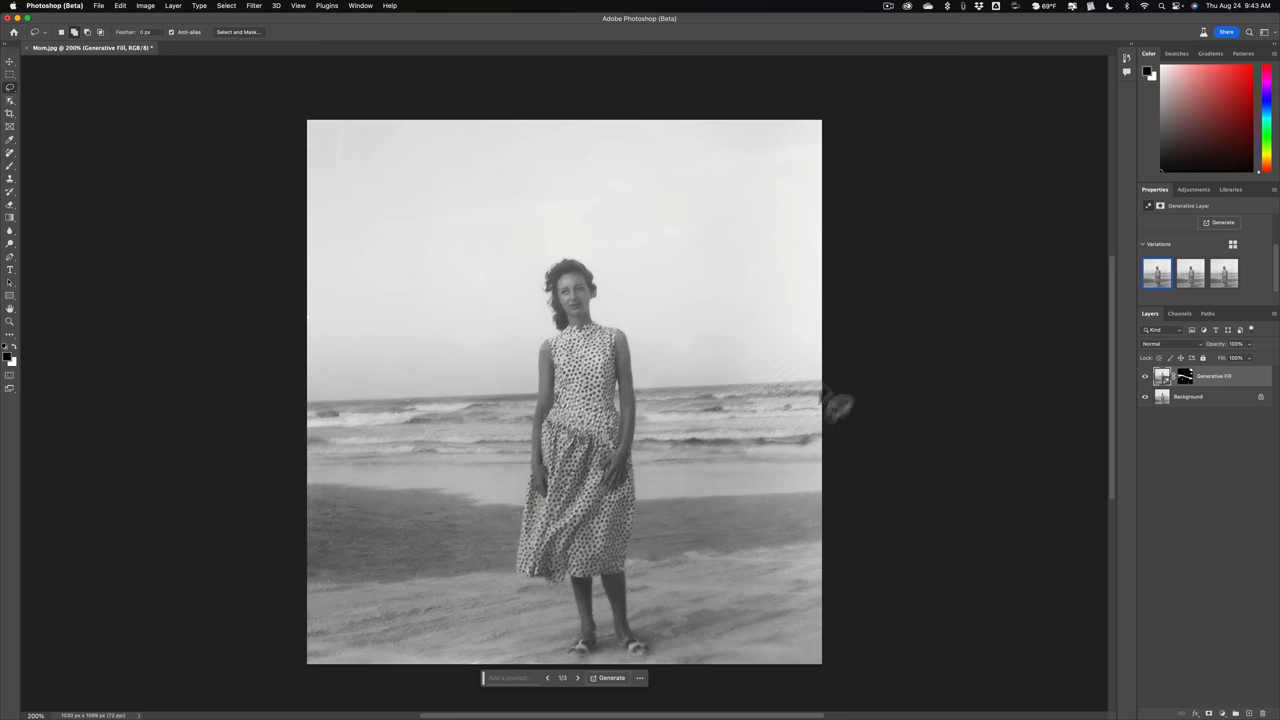
# Show Creative Cloud's Beta apps list, confirming Photoshop (Beta) is installed and up to date
pyautogui.click(903, 7)
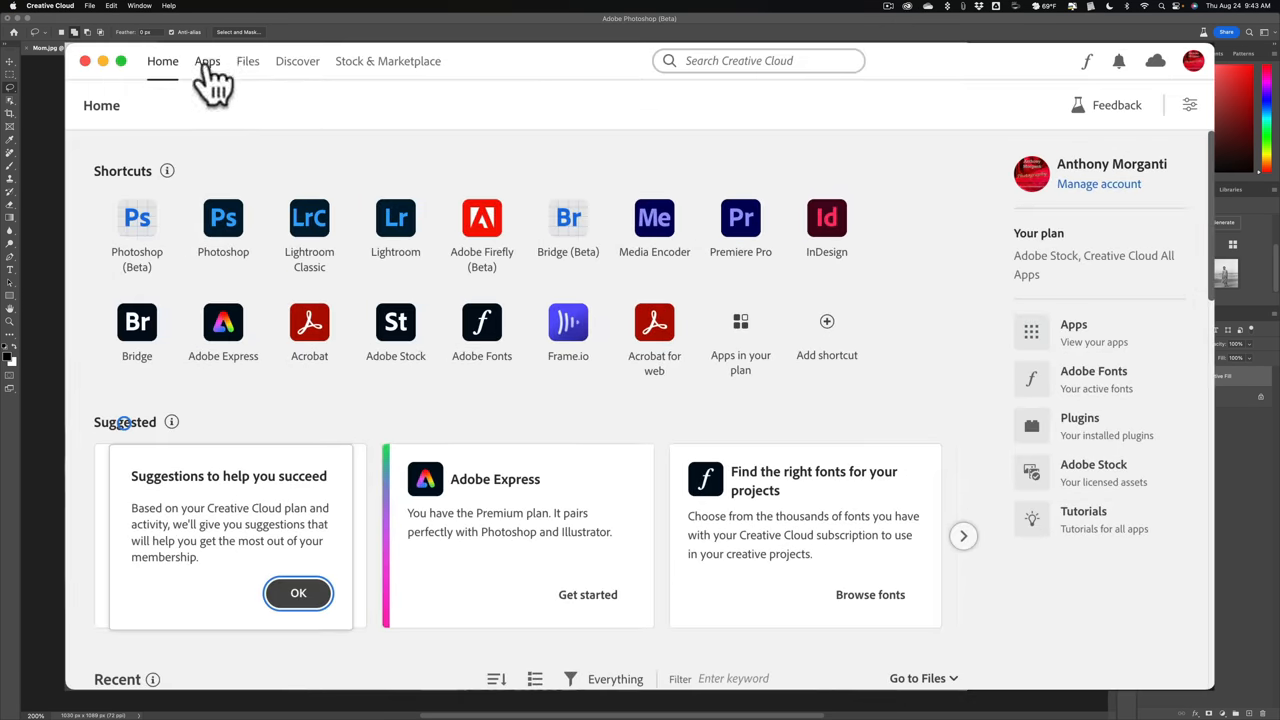
pyautogui.click(207, 61)
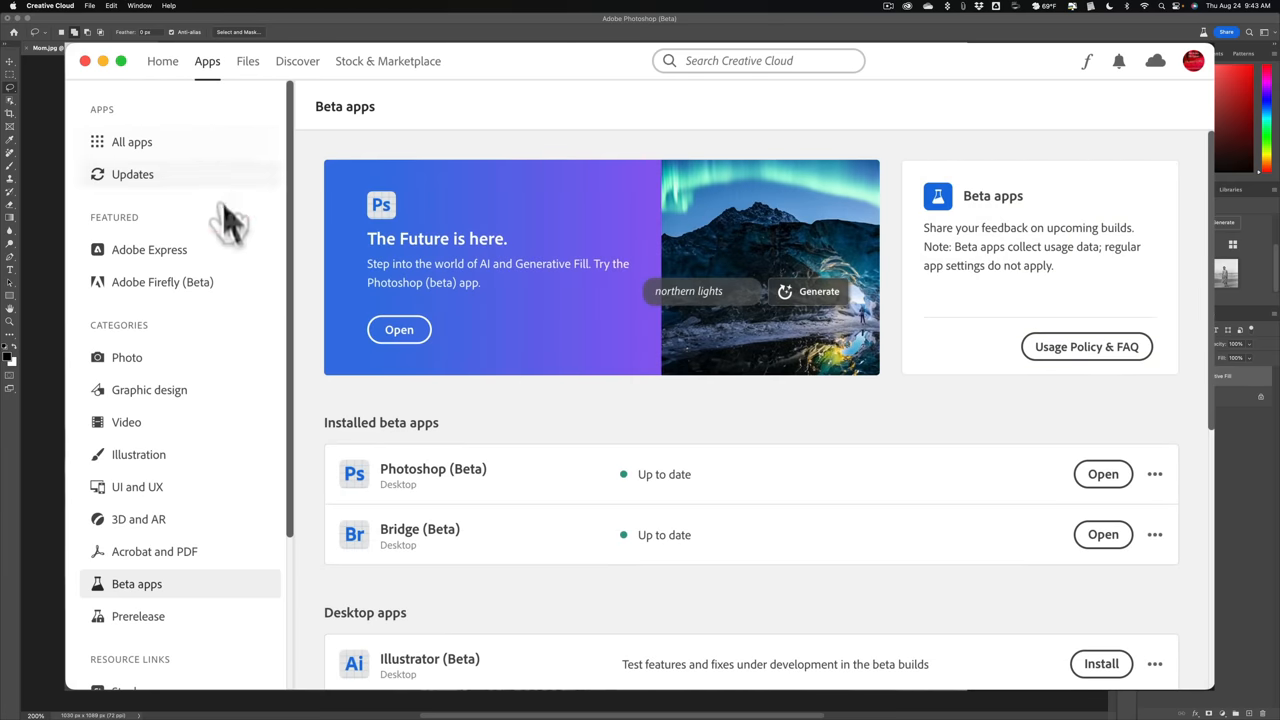
pyautogui.scroll(-3)
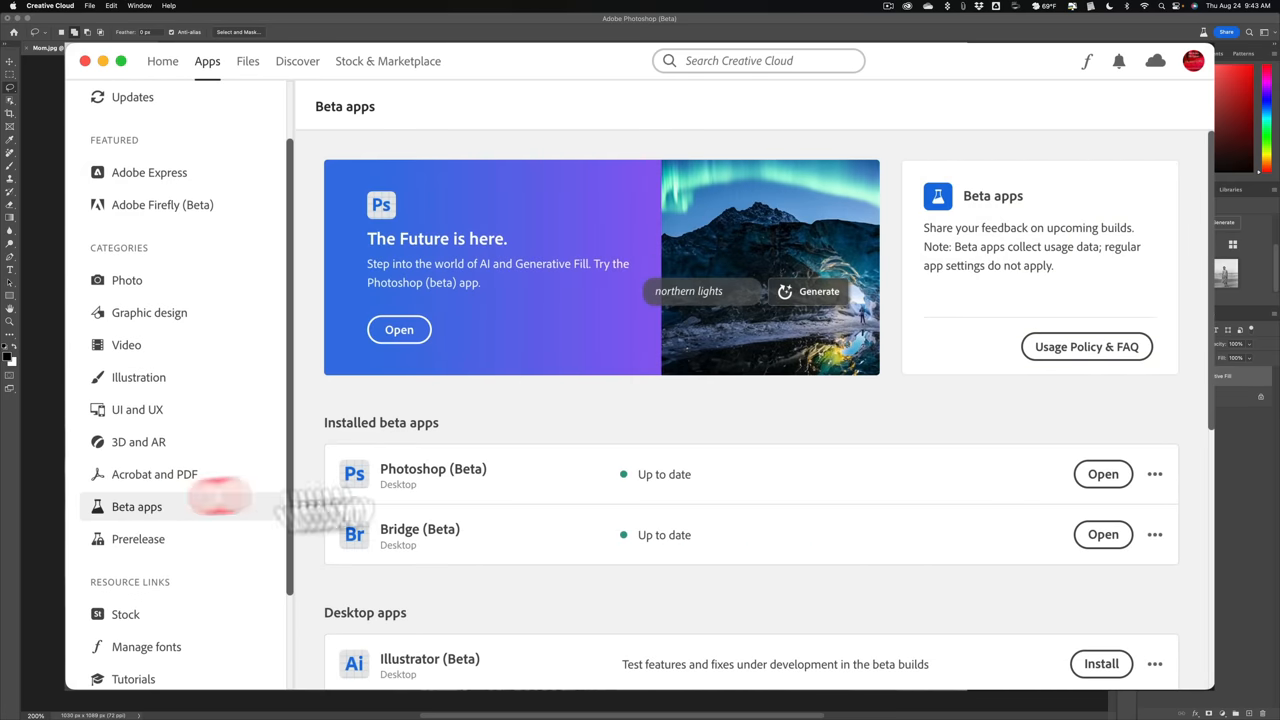
pyautogui.scroll(-3)
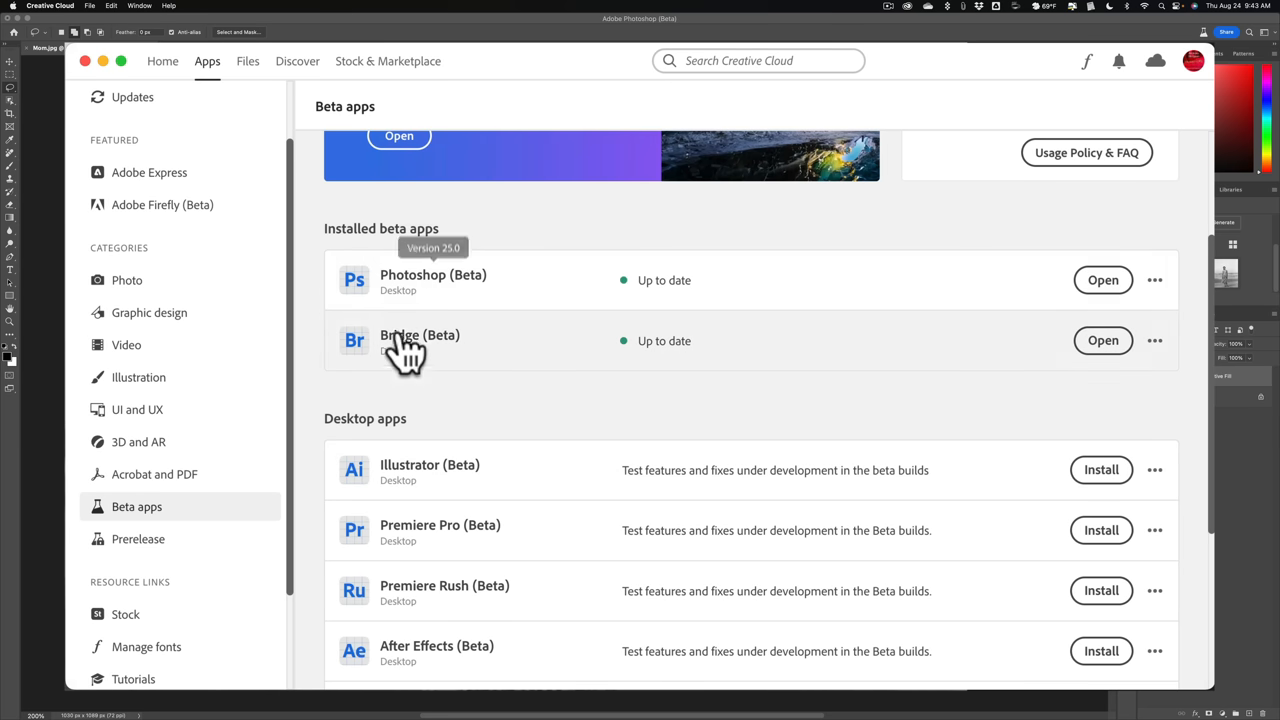
pyautogui.scroll(-3)
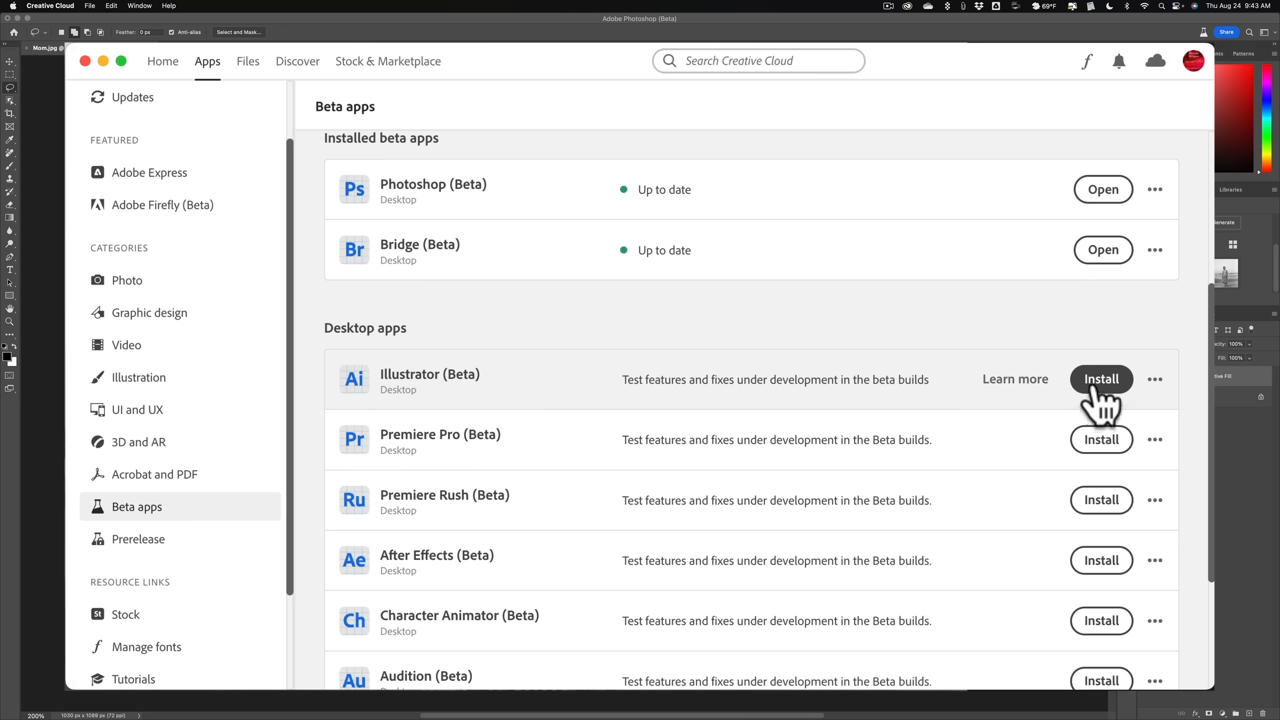
pyautogui.moveTo(1033, 378)
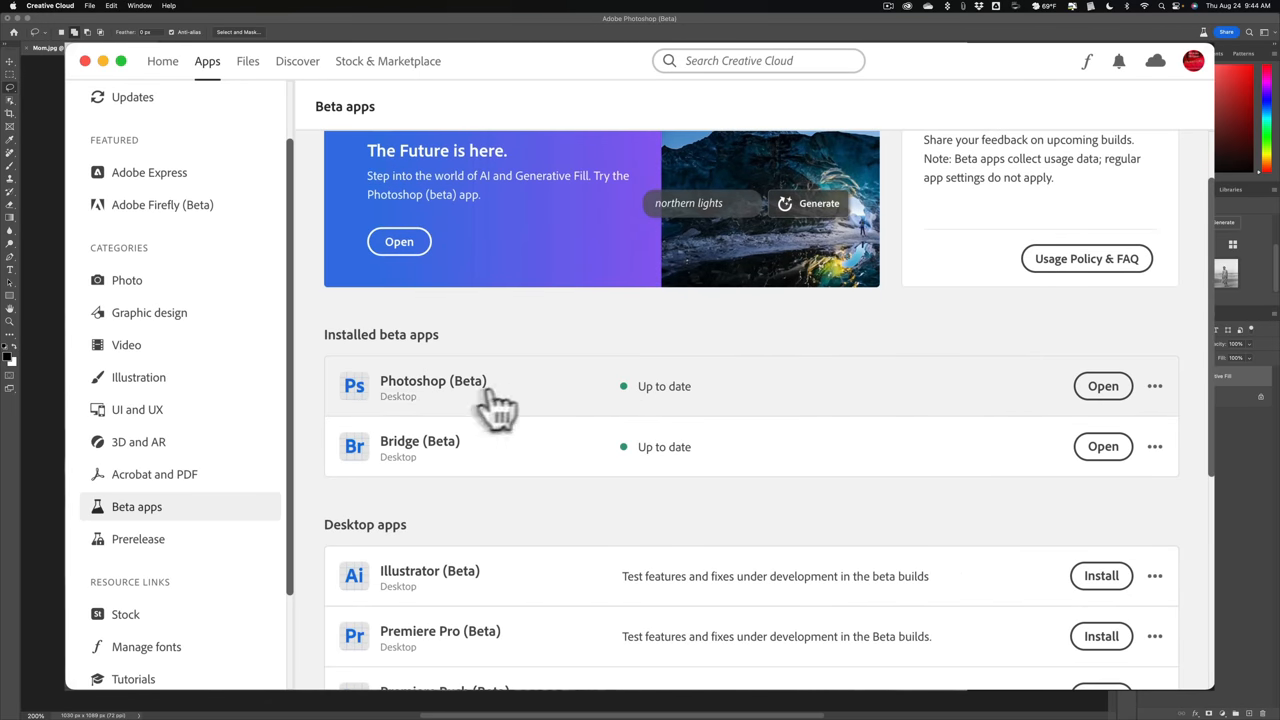
pyautogui.moveTo(88, 62)
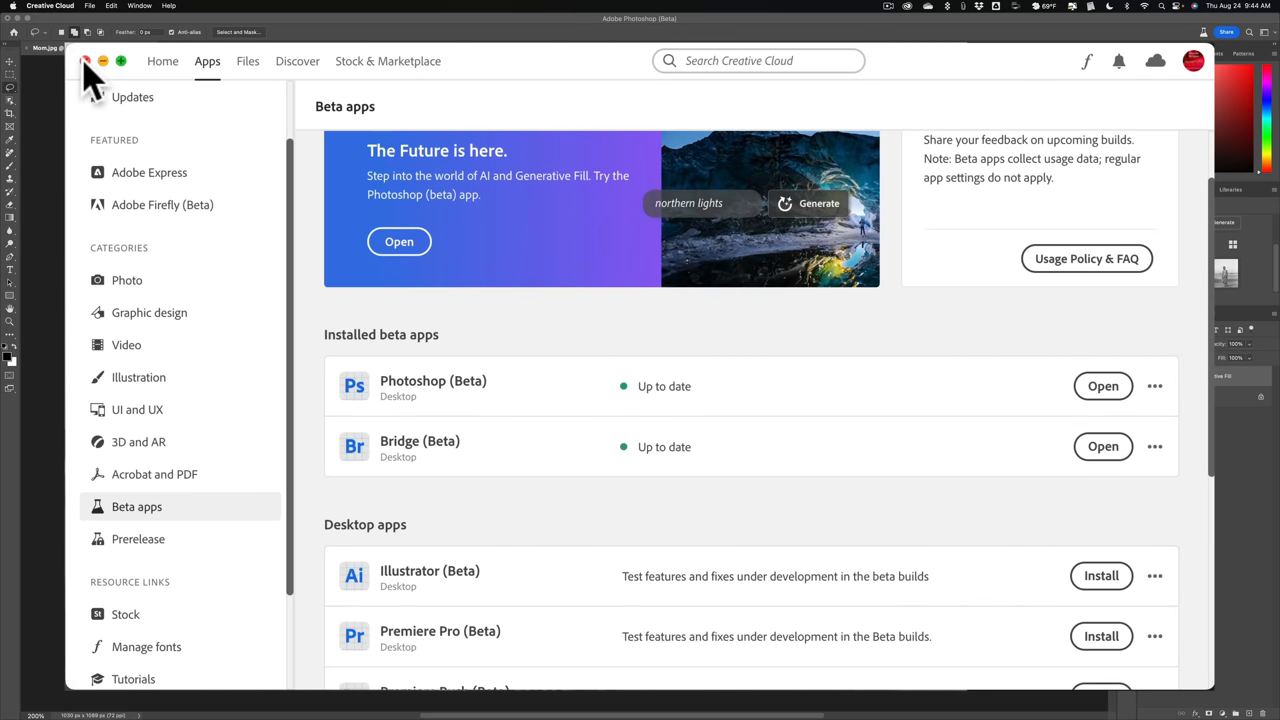